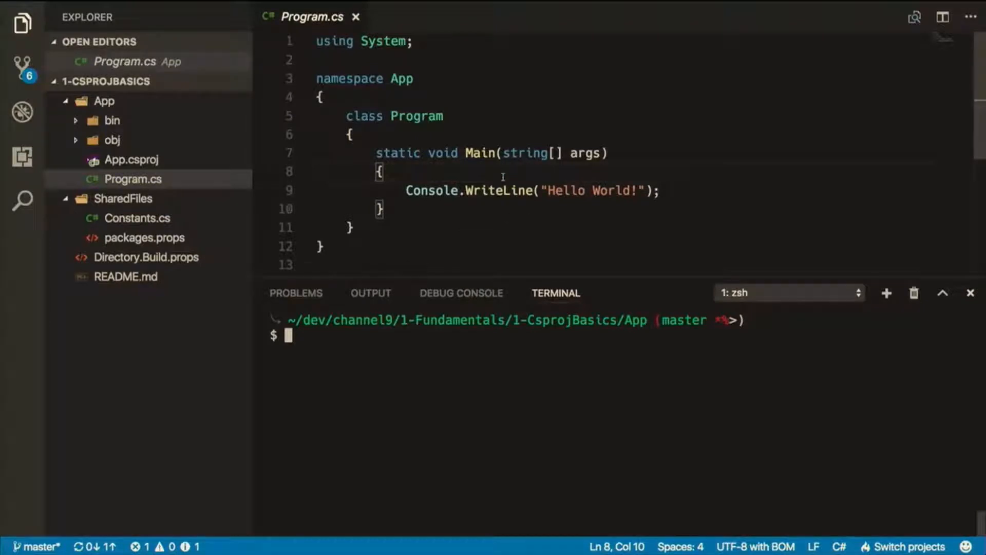
Open App.csproj, run 'dotnet run' to print Hello World, then 'dotnet build' successfully
left_click(410, 192)
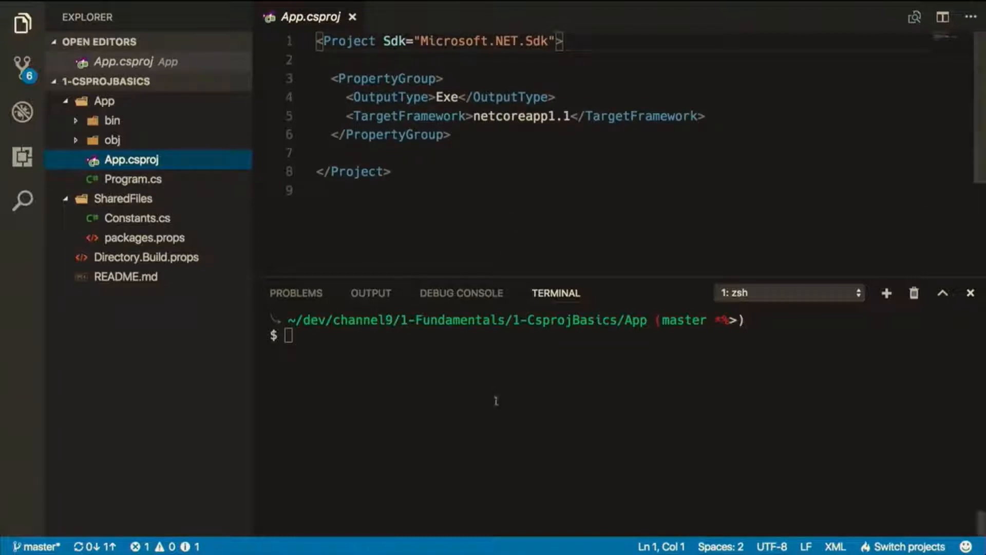
type("dotnet")
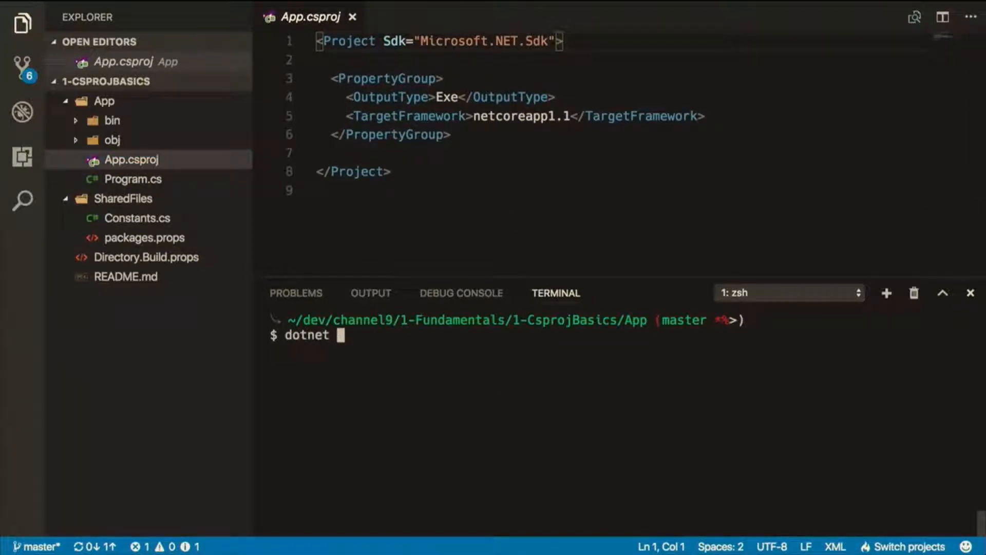
type("run")
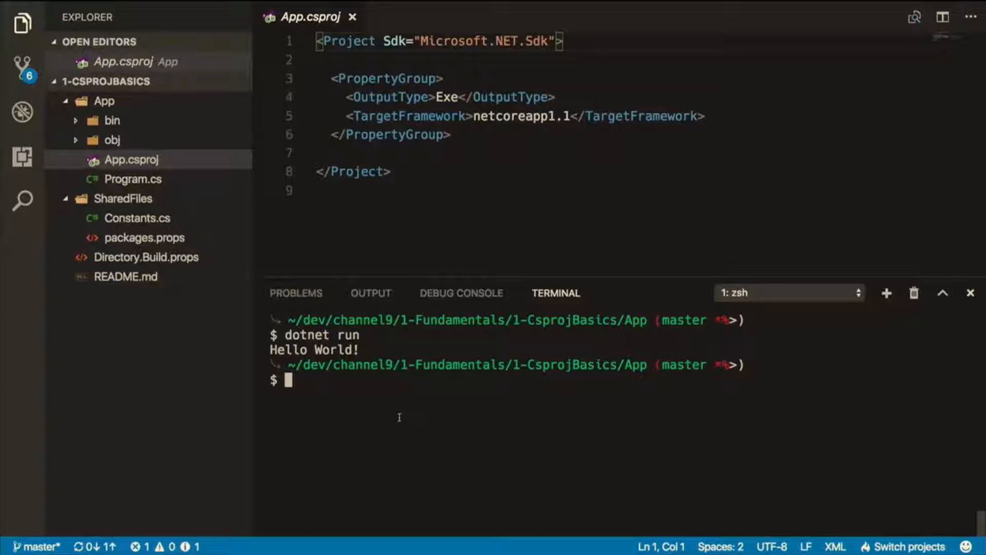
type("dotnet build")
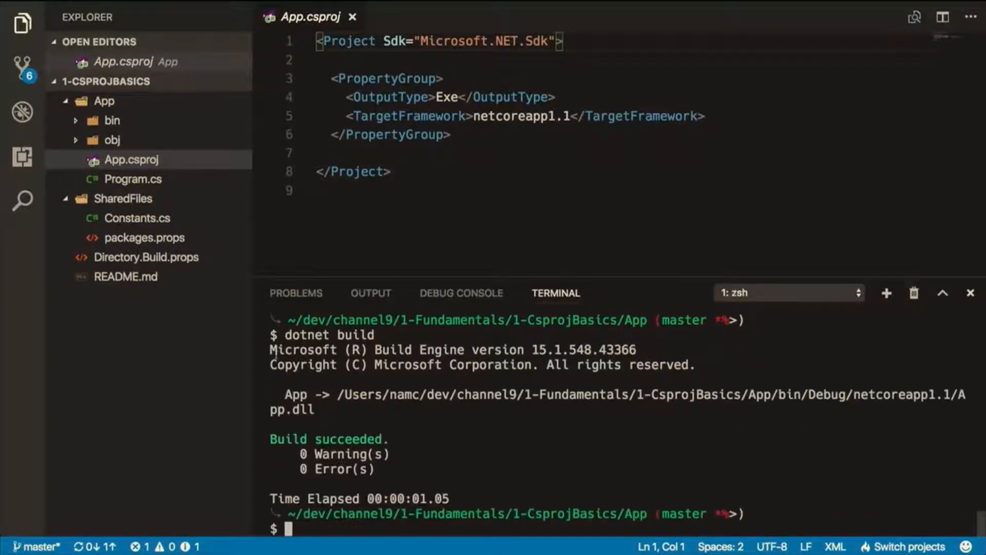
double_click(365, 349)
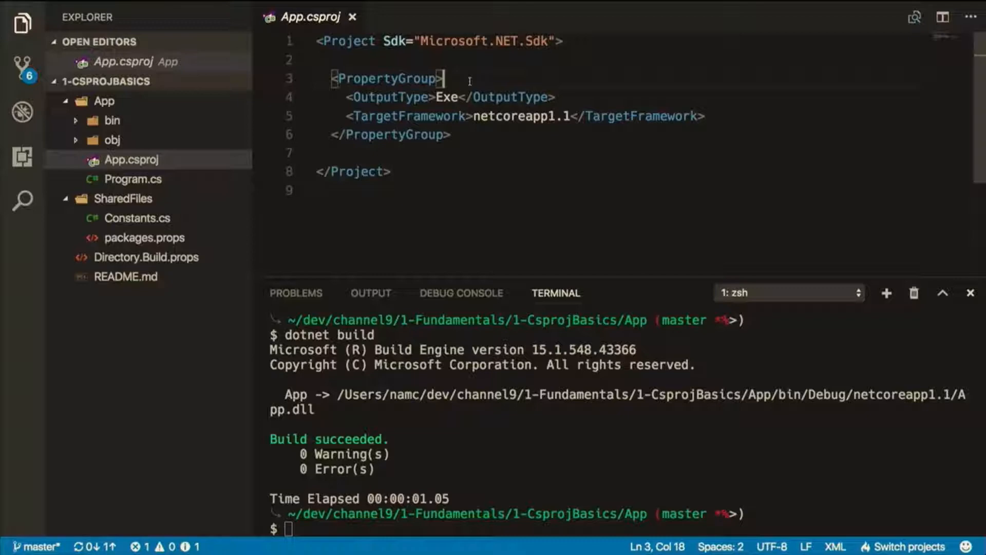
Add <AssemblyName>Whatever</AssemblyName> inside the PropertyGroup so the build produces Whatever.dll
key("enter")
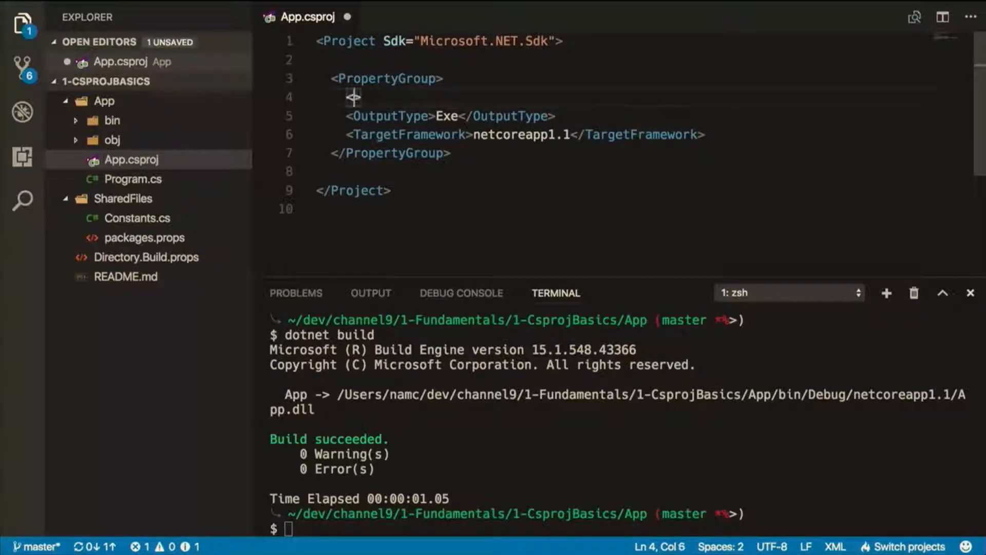
type("<Asseb")
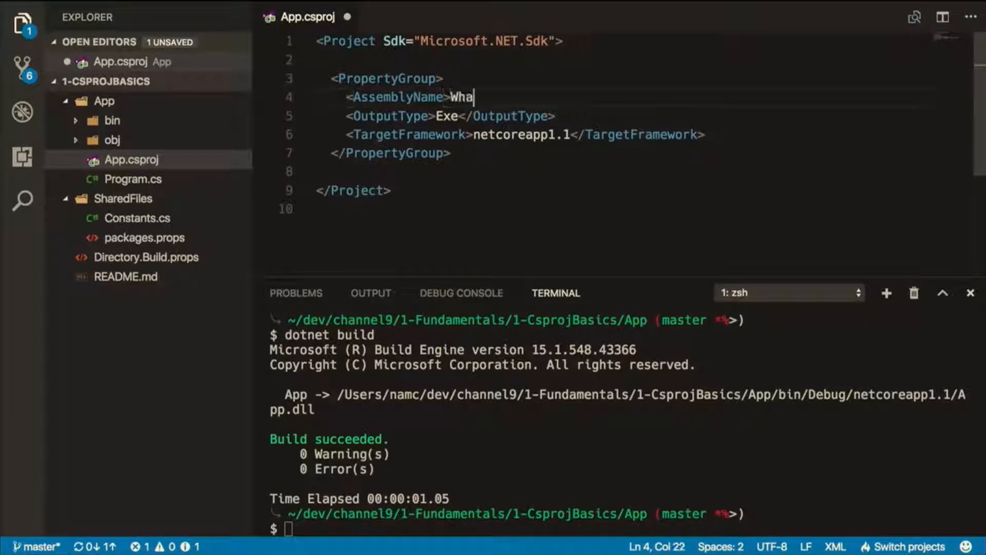
type("tever</AssemblyName>")
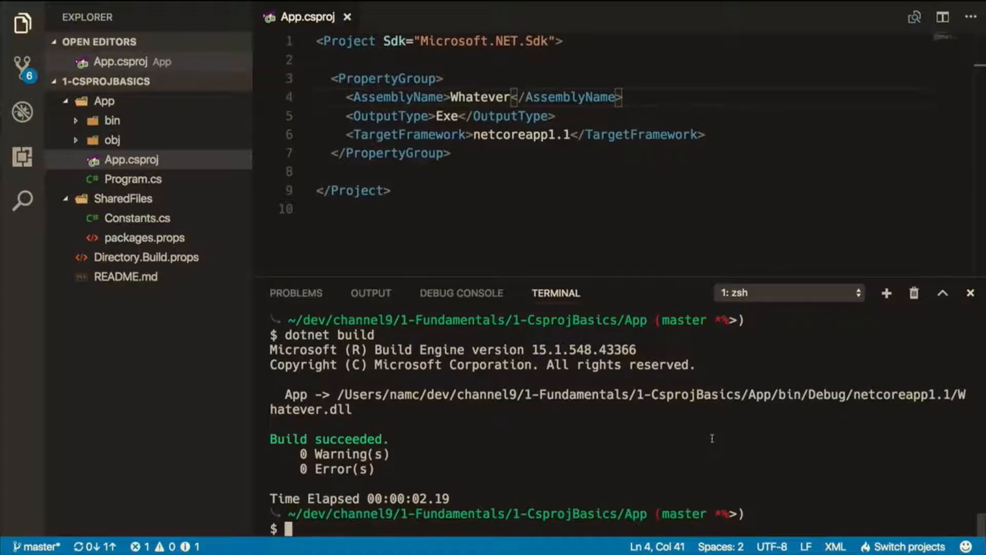
type("<IMp>")
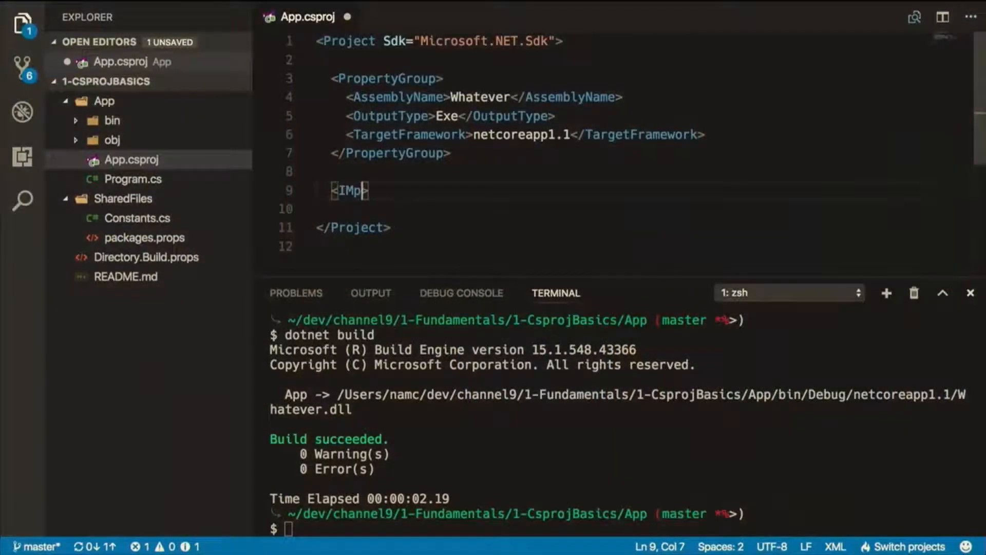
Add an <Import Project="..\packages.props" /> element to App.csproj
key("backspace")
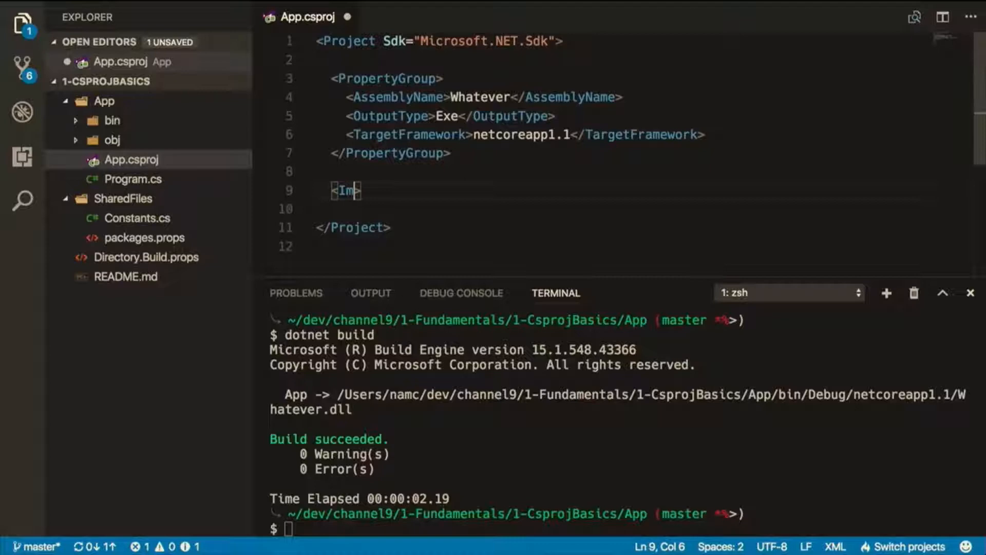
type("prot")
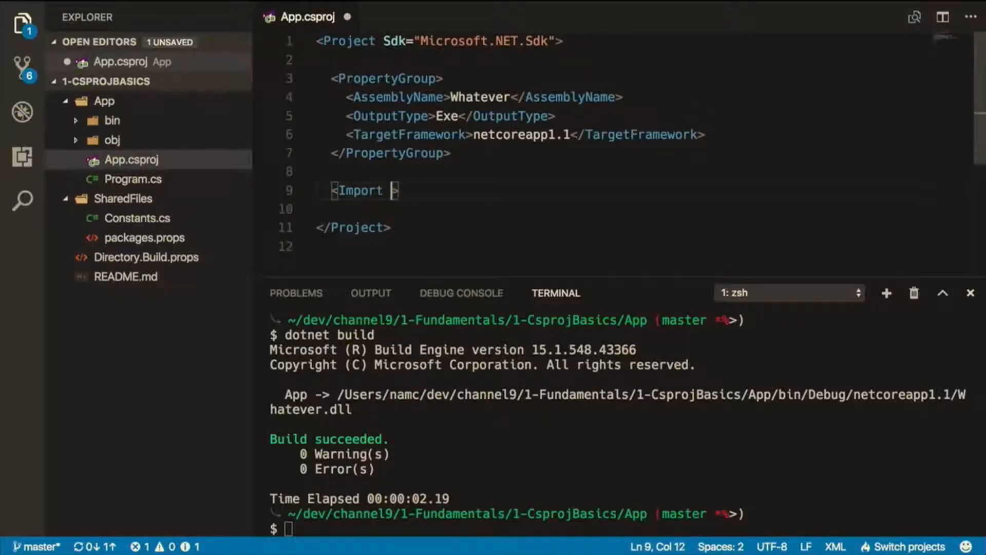
type("Project")
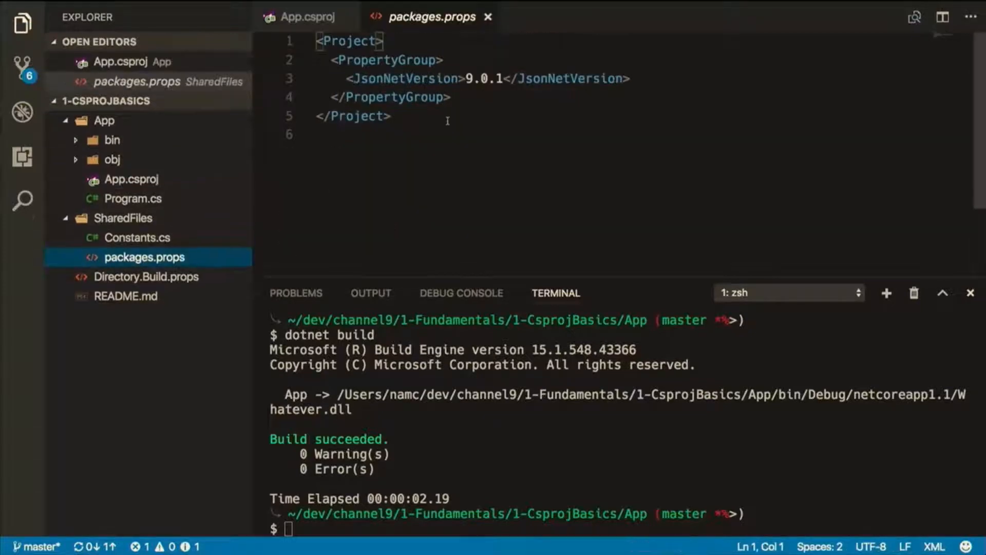
double_click(405, 79)
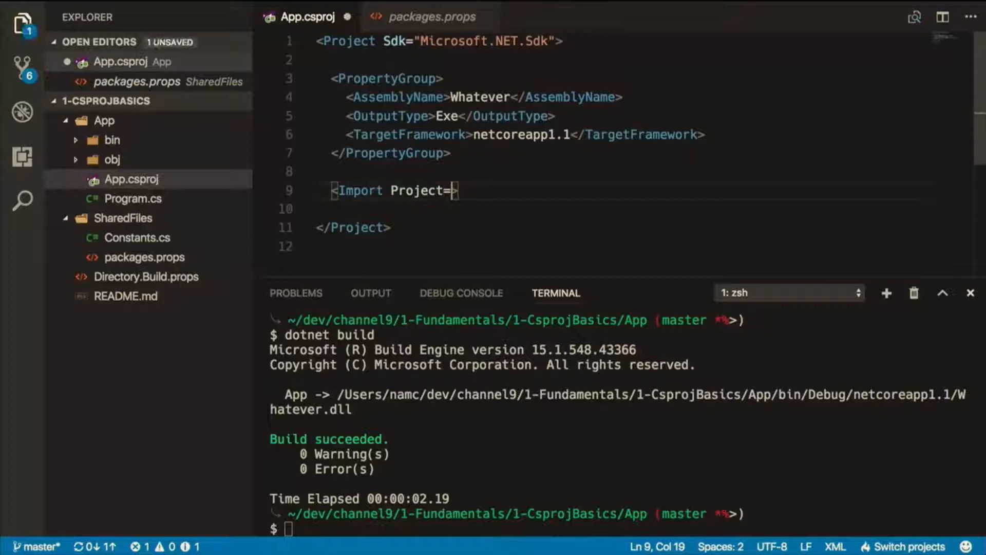
type("\"..\\pack")
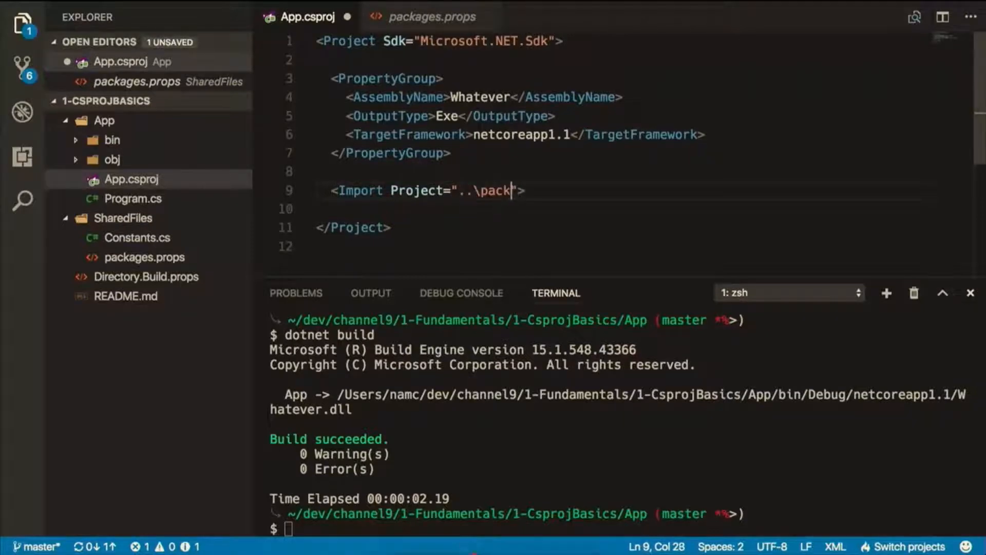
type("ages.props\" />")
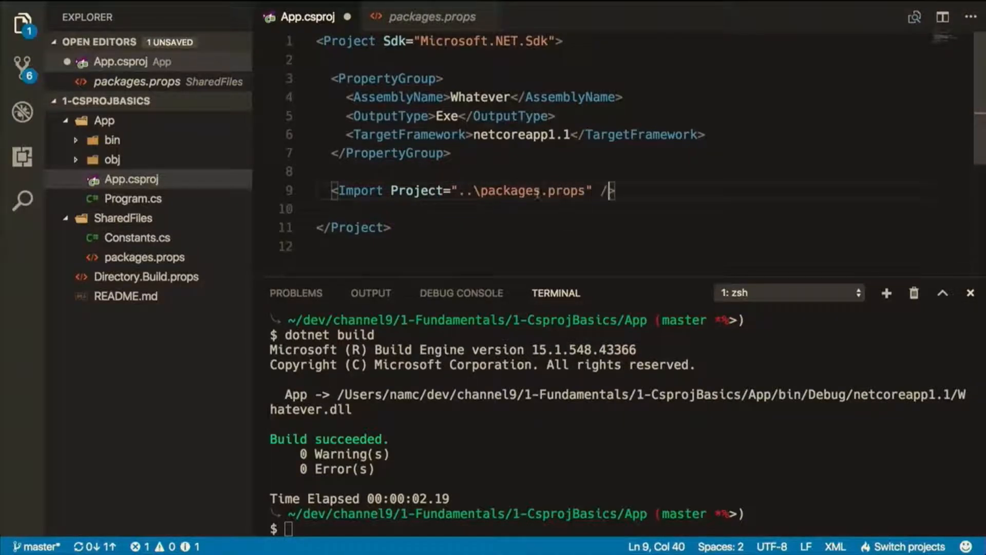
Begin an ItemGroup with a PackageReference Include="Newtonsoft.Json" and a Version attribute
type("IT")
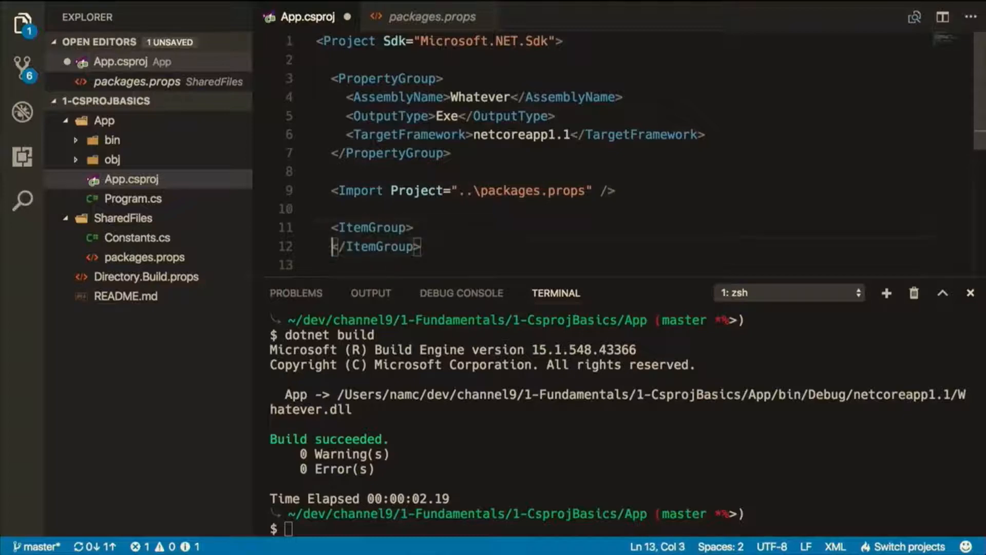
type("<P")
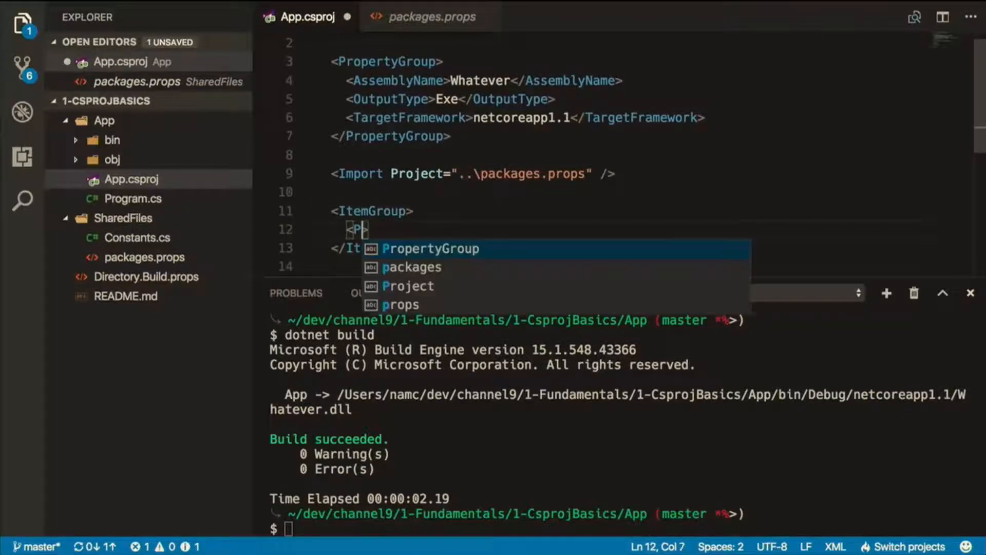
type("ackageRefer")
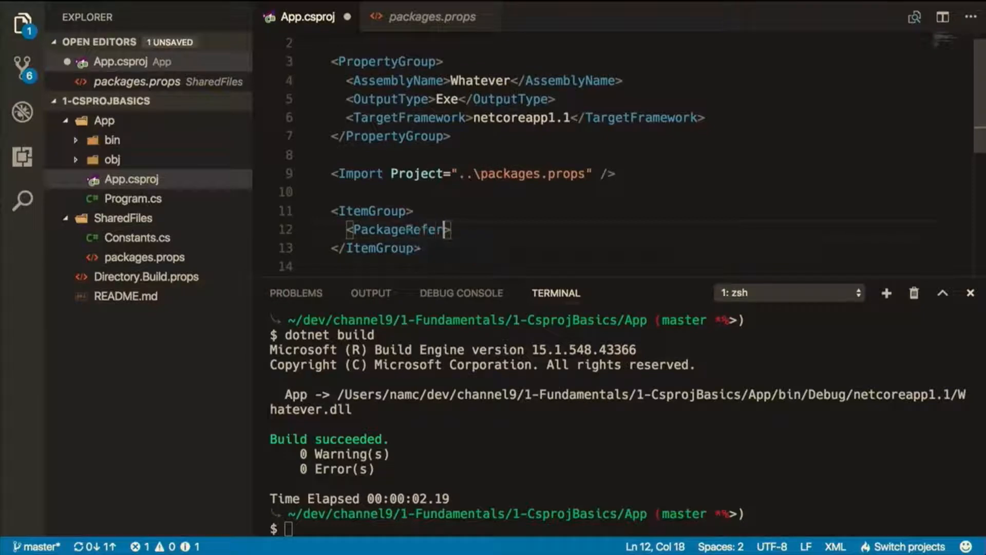
type("ence Include=\"N")
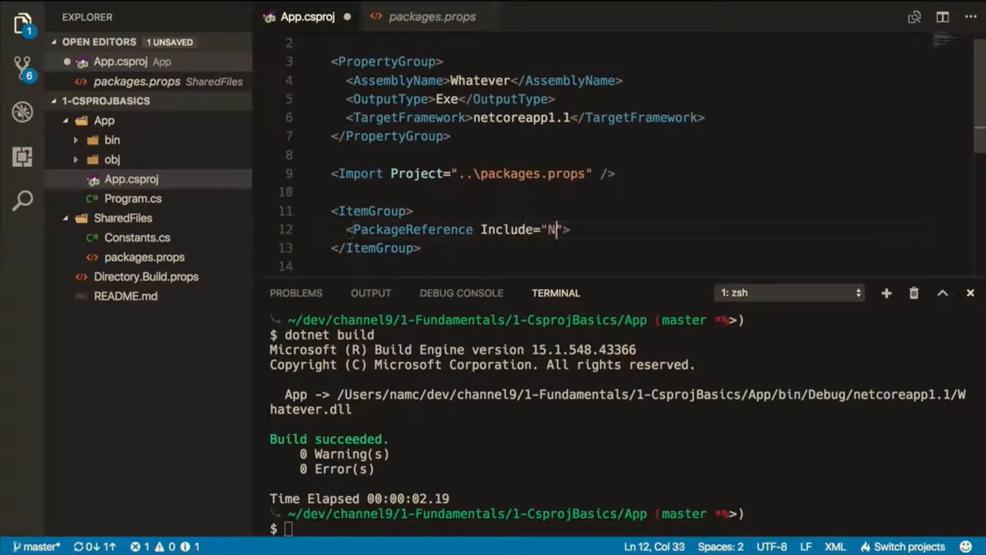
type("ewton")
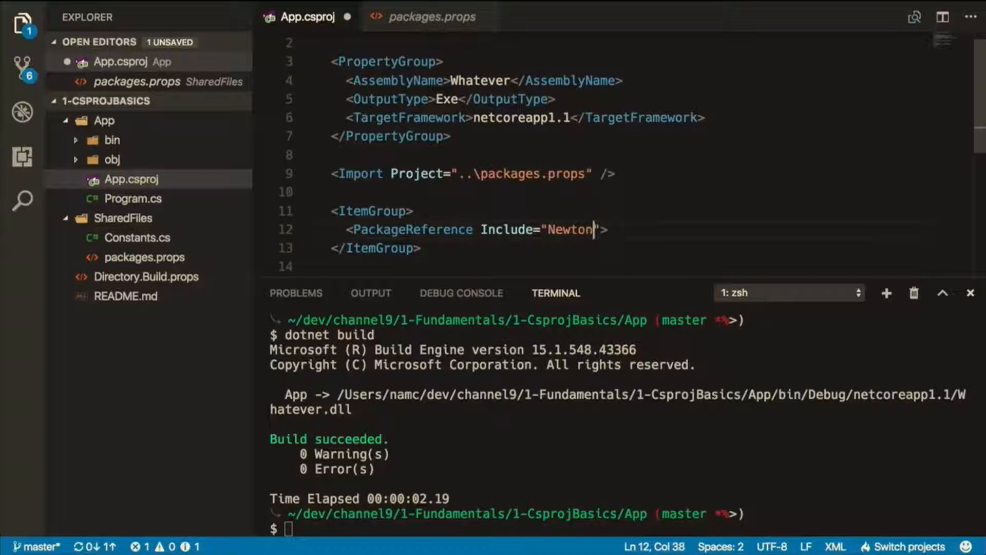
type("soft.Json\" Version=\"$(JsonNetVersion)\" /")
left_click(623, 528)
type("dotnet restore")
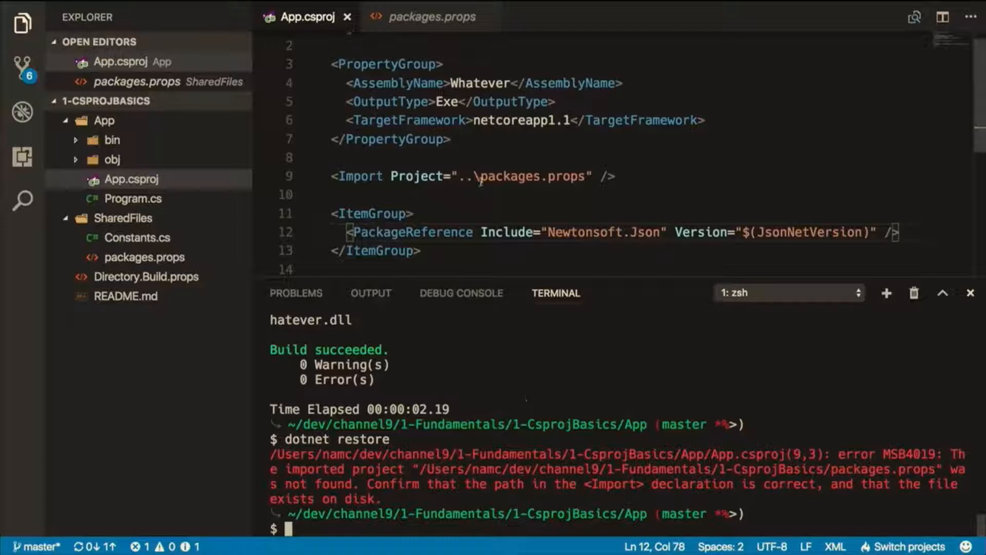
Insert SharedFiles\ into the packages.props import path so dotnet restore succeeds
type("SharedFiles\\")
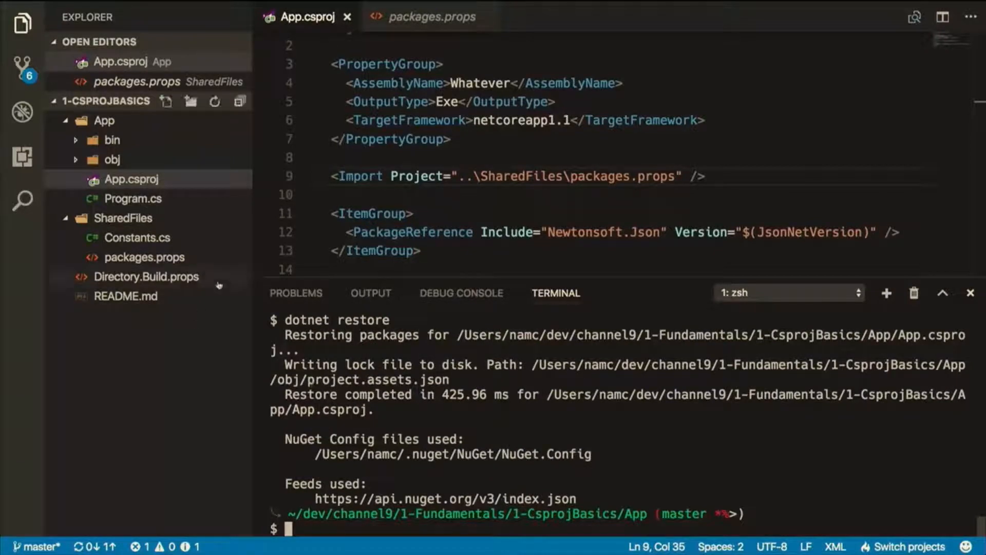
Review Directory.Build.props with Company set to Contoso.com, then return to App.csproj
left_click(123, 218)
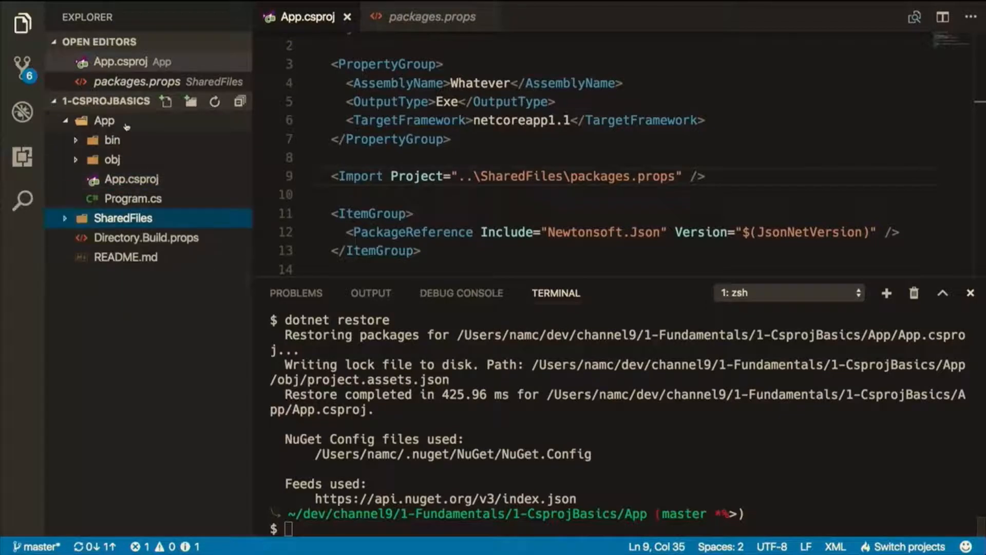
left_click(146, 237)
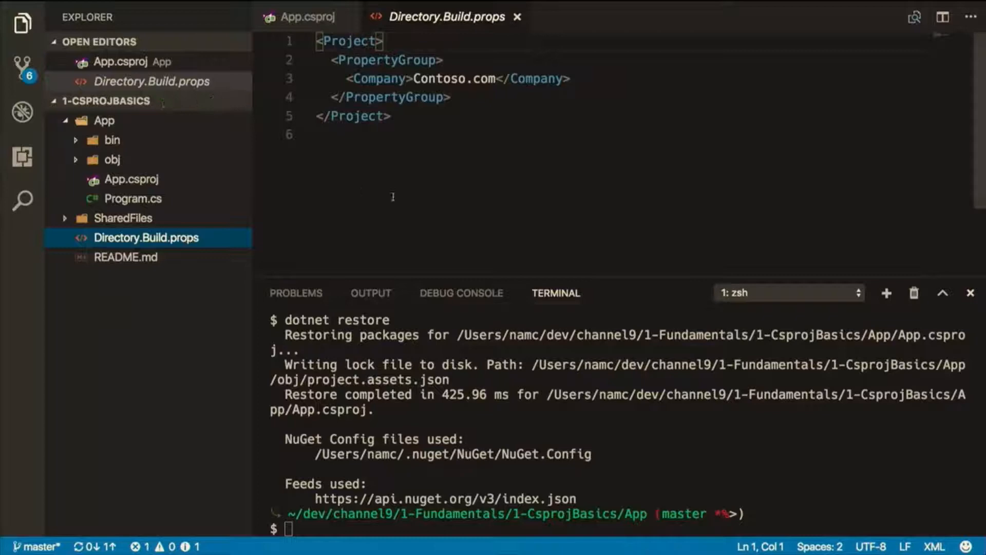
left_click(104, 120)
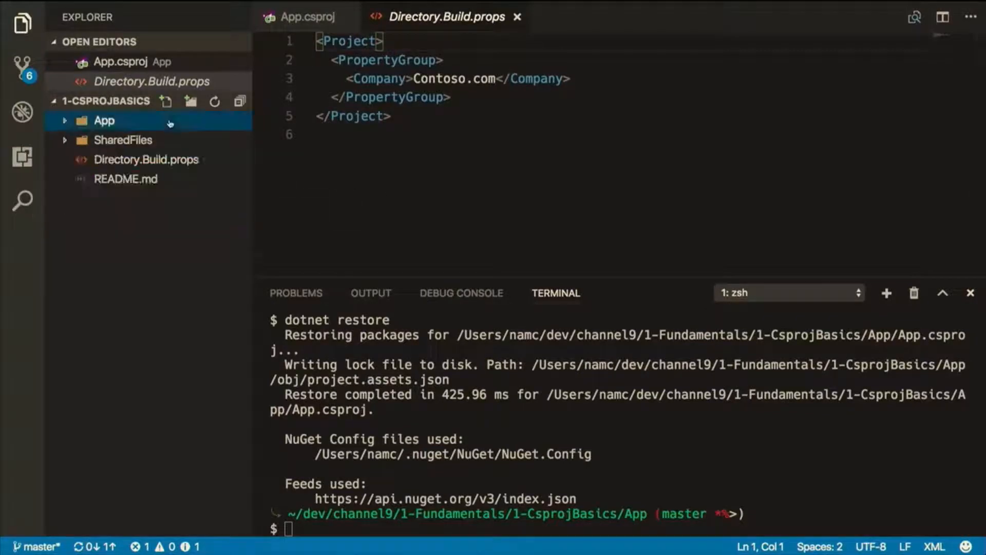
left_click(146, 159)
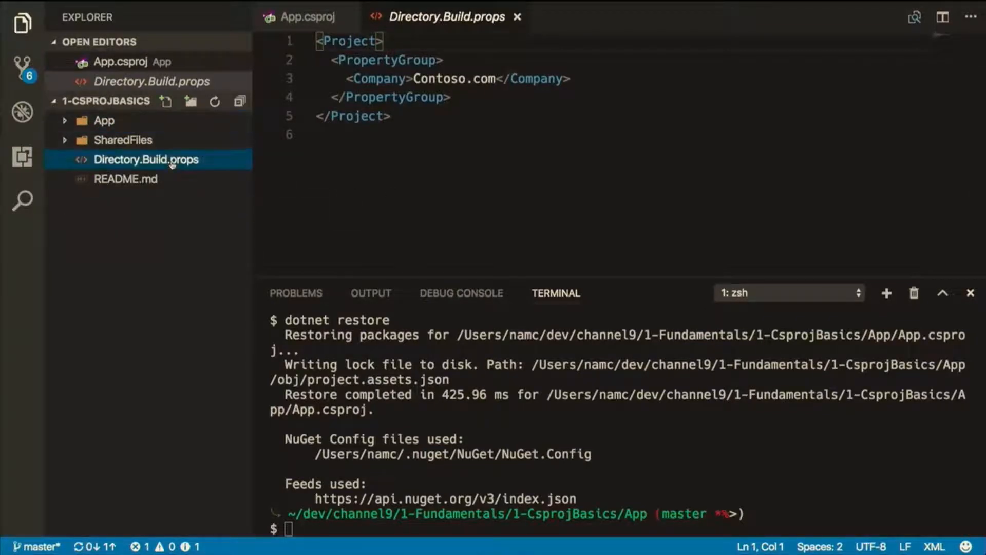
double_click(378, 78)
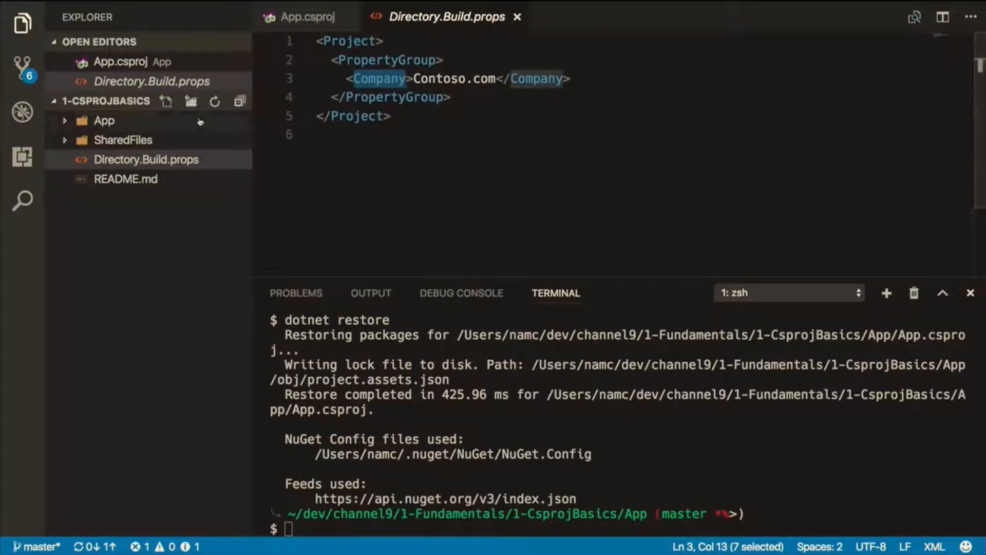
left_click(132, 179)
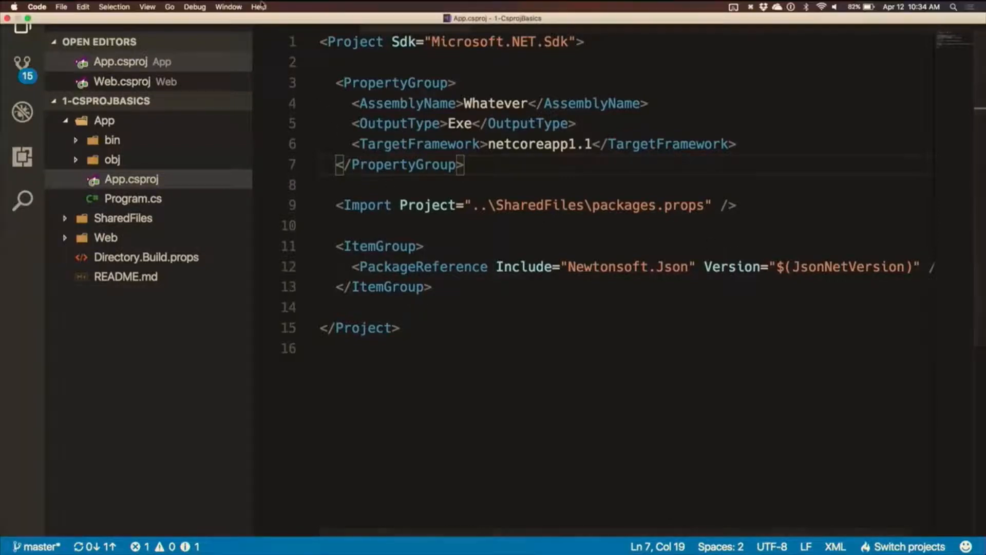
Show the integrated terminal at the Web project folder and return to Web.csproj
left_click(147, 6)
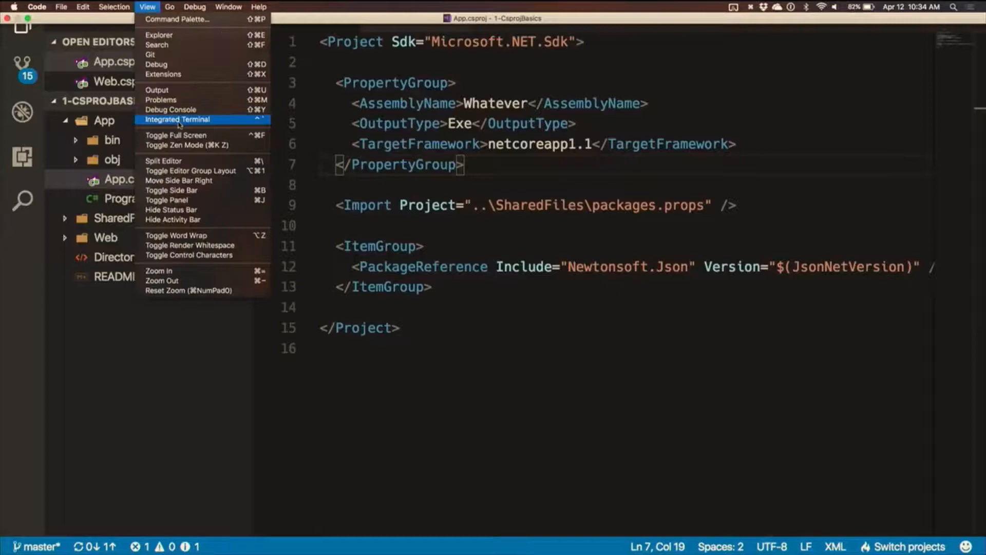
left_click(177, 119)
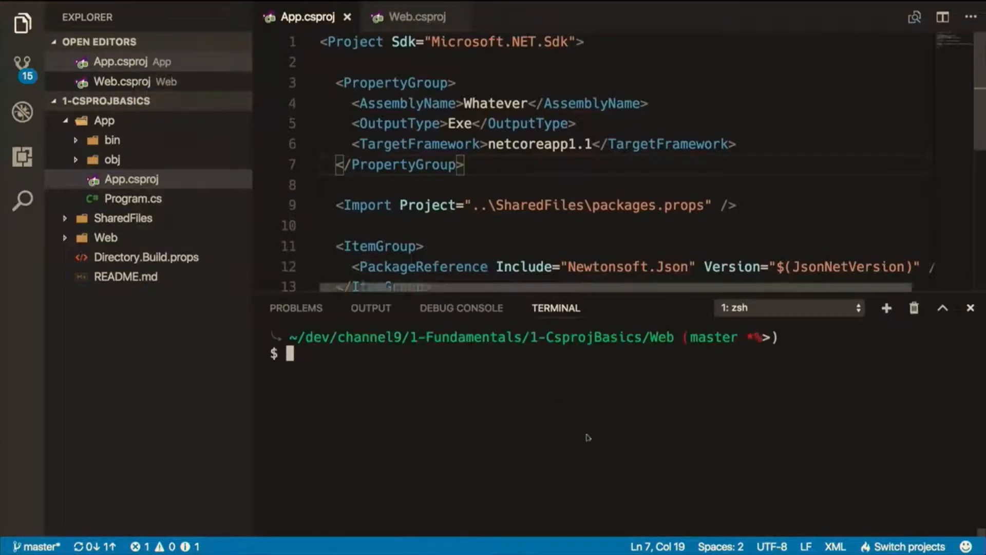
left_click(415, 16)
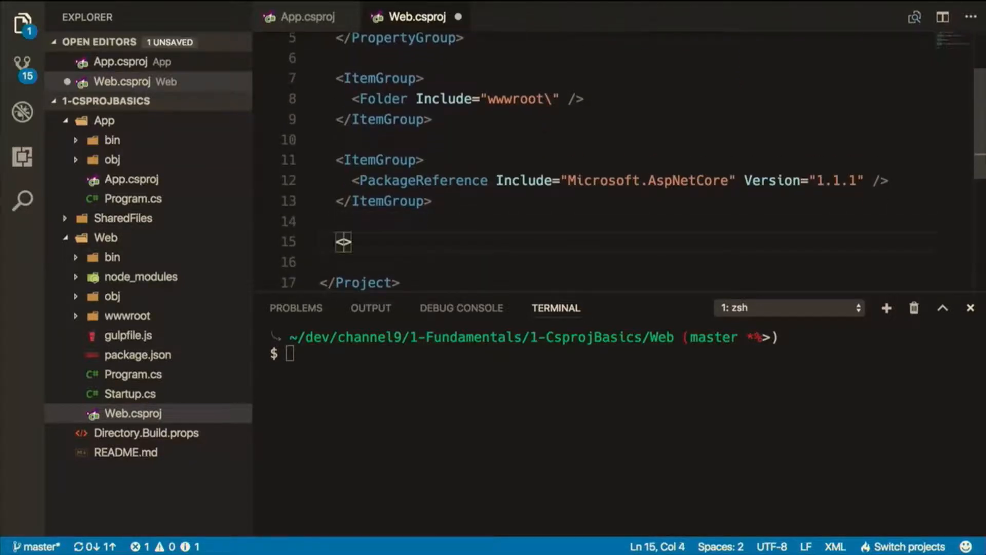
Add a Target Name="RunGulp" AfterTargets="Build" element to Web.csproj
type("<Target Name")
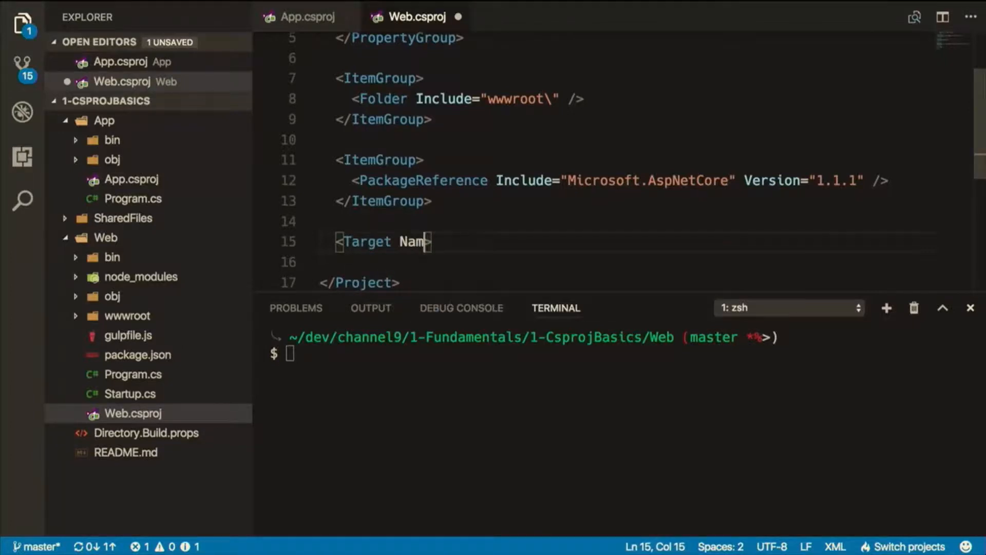
type("e=\"RunGulp\"")
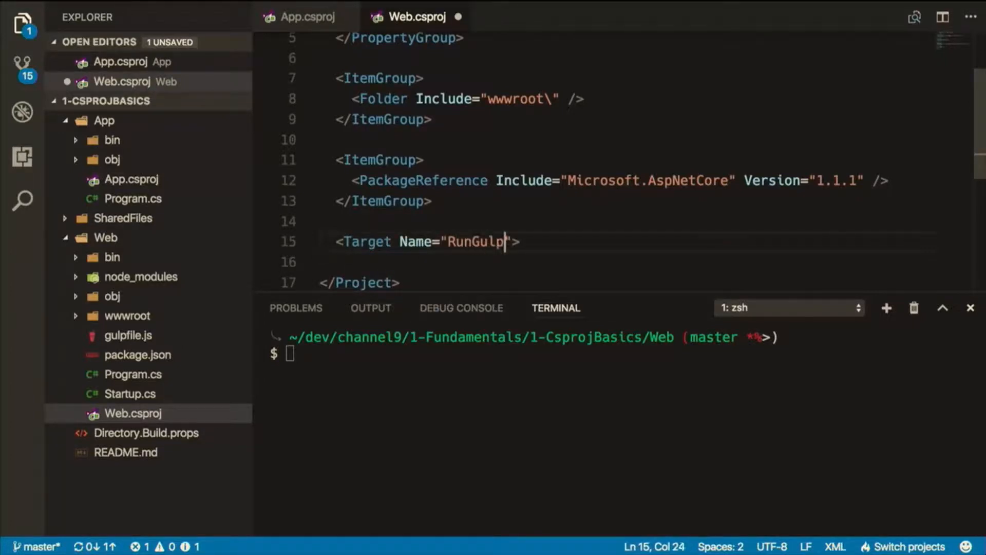
type("AfterT")
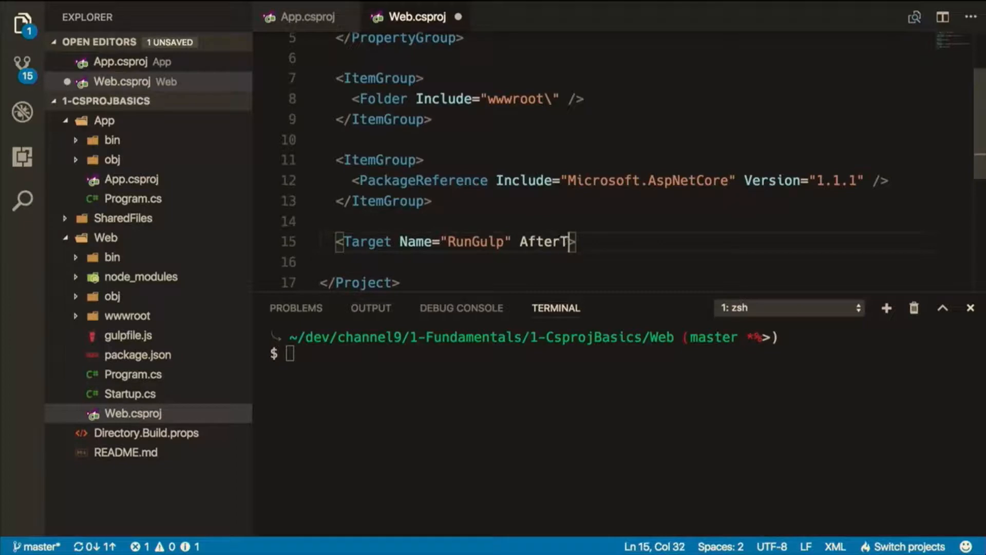
type("argets=\"Build\"")
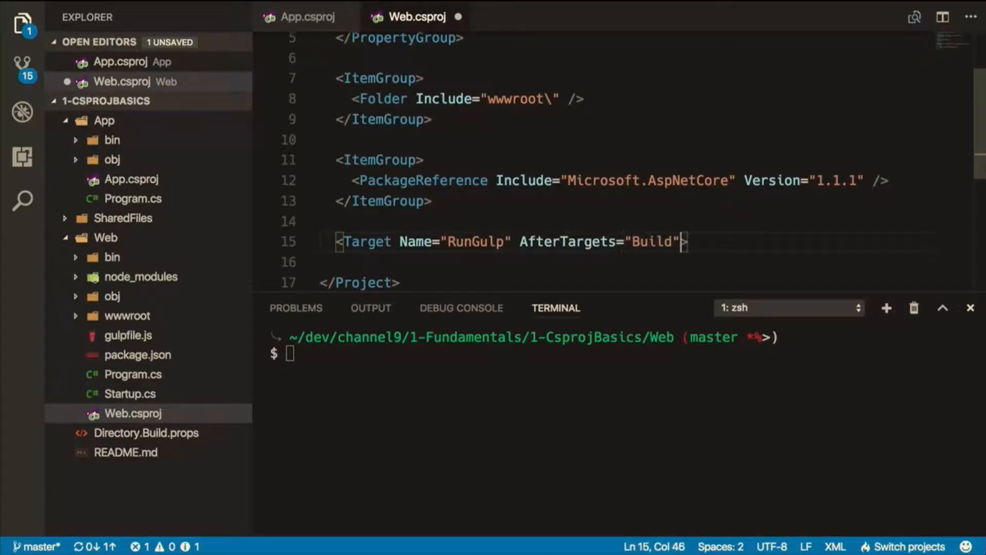
type("</Target>")
left_click(647, 262)
type("<Exec >")
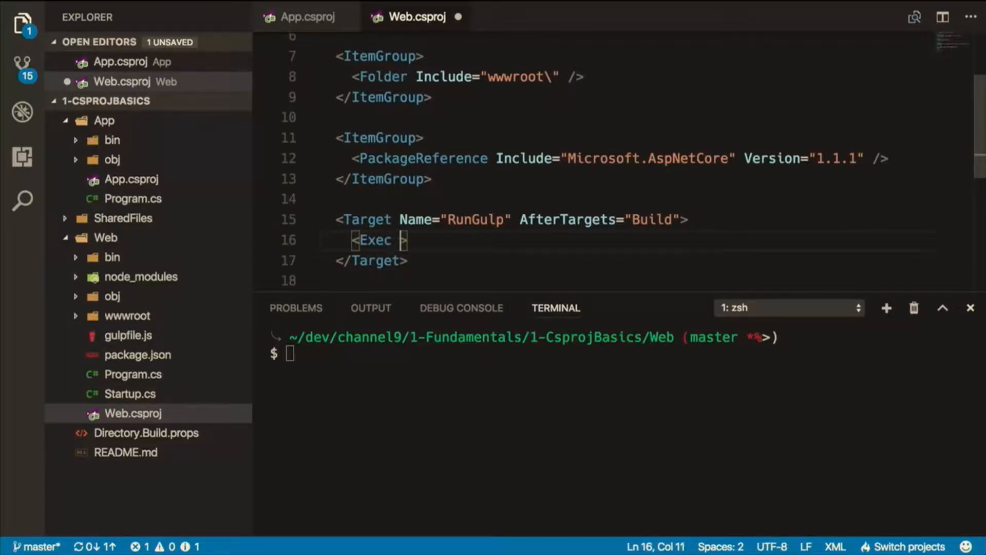
Give the target an Exec Command="node ./node_modules/.bin/gulp compile" matching gulpfile.js's compile task
type("Command=\"\"")
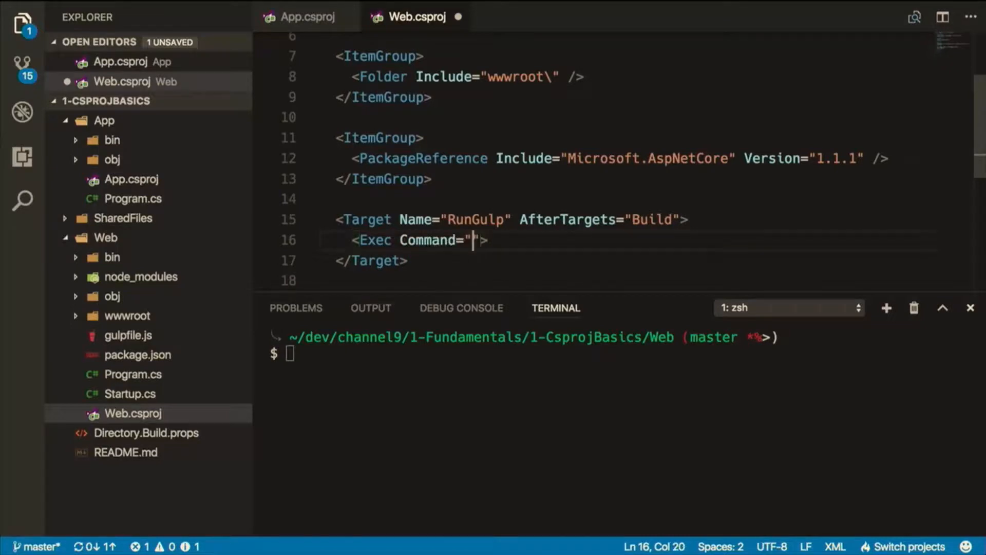
type("node ./node_m")
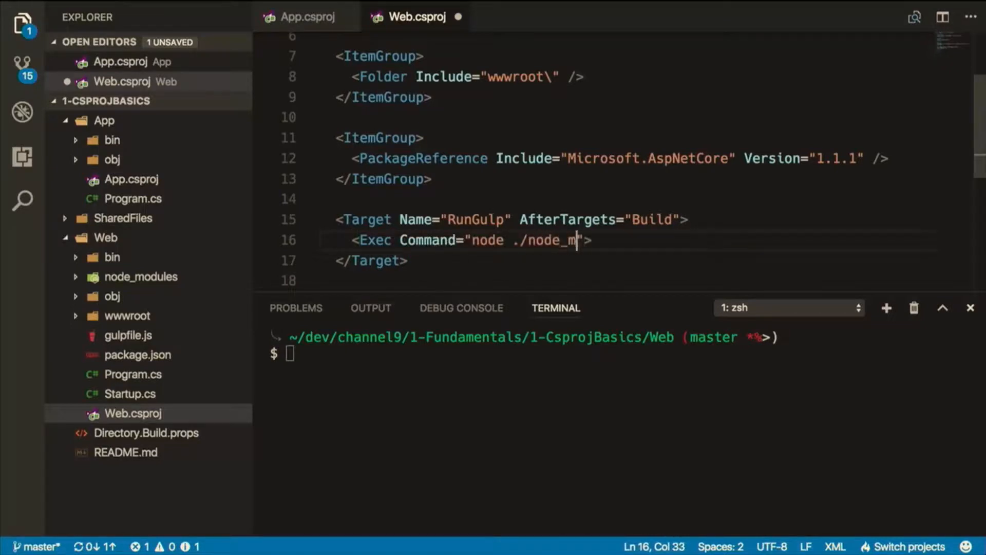
type("odules")
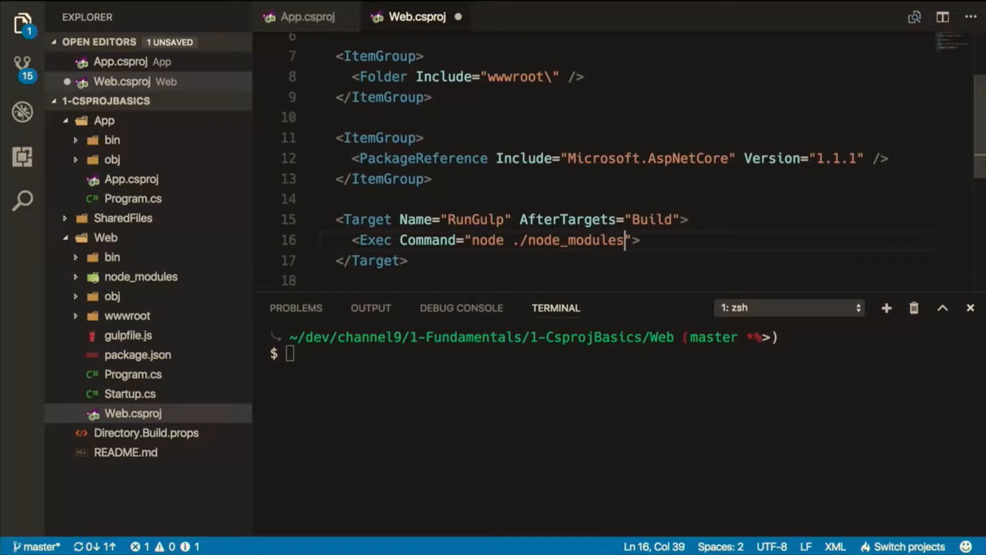
type("/.bin/gulp compi")
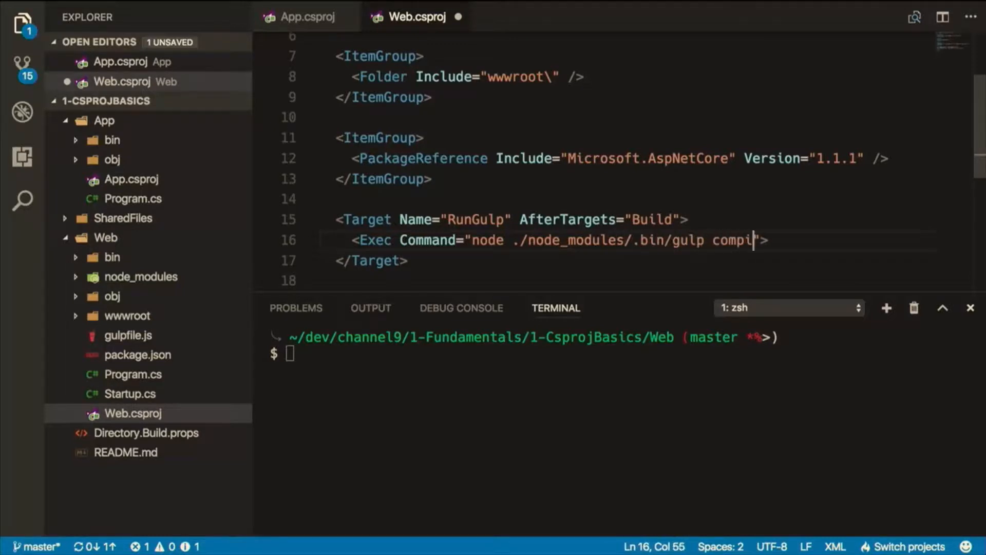
type("le\" />")
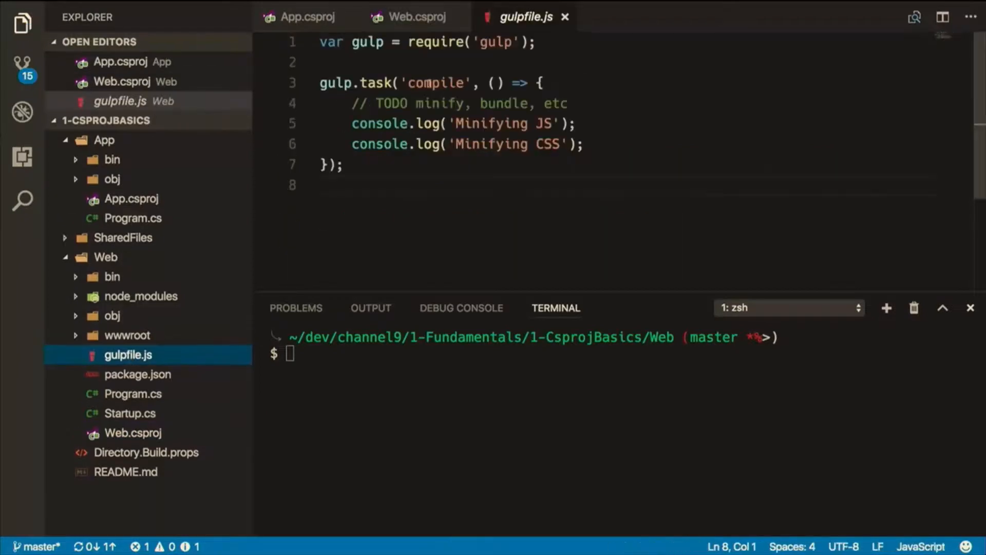
double_click(434, 82)
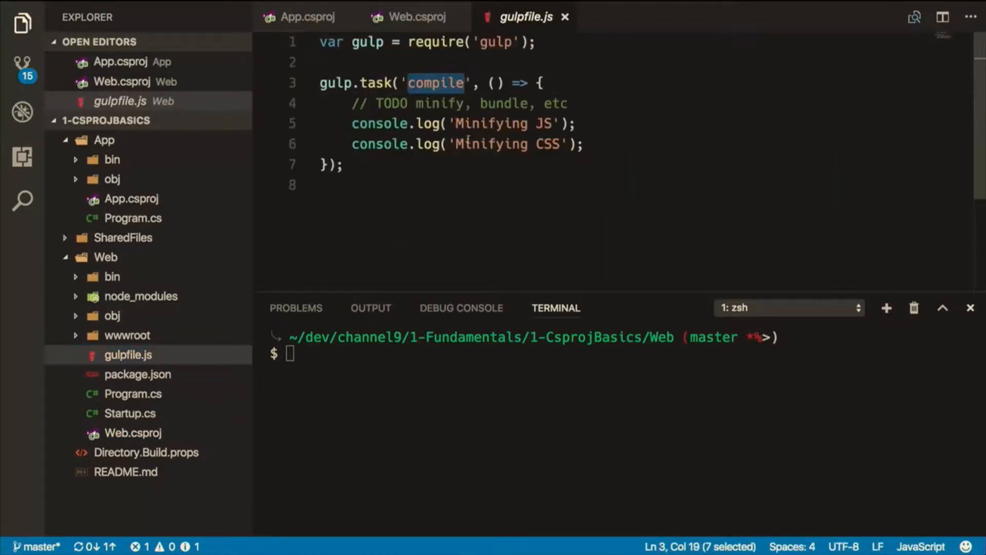
left_click(413, 17)
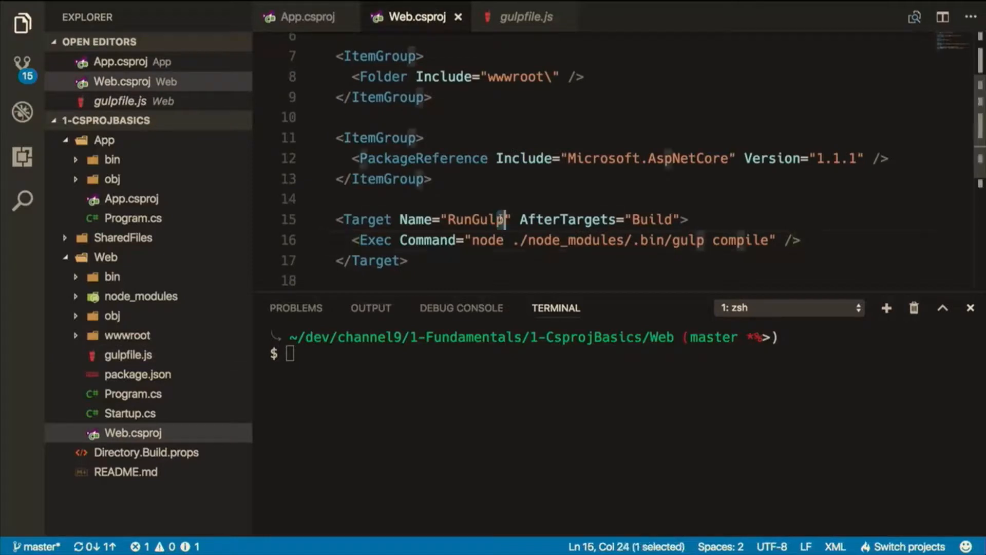
Run 'dotnet restore' for the Web project in the terminal
type("dotnet")
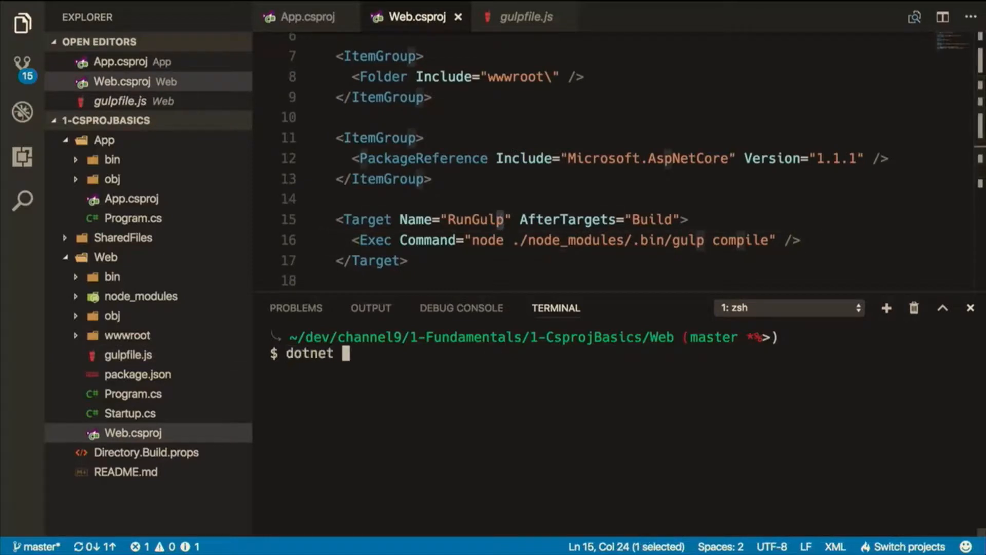
type("restore")
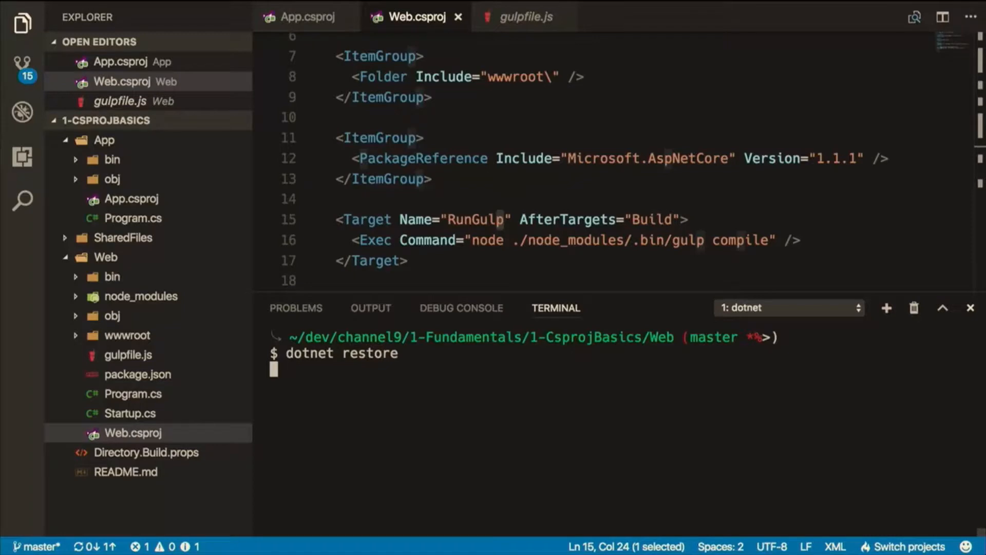